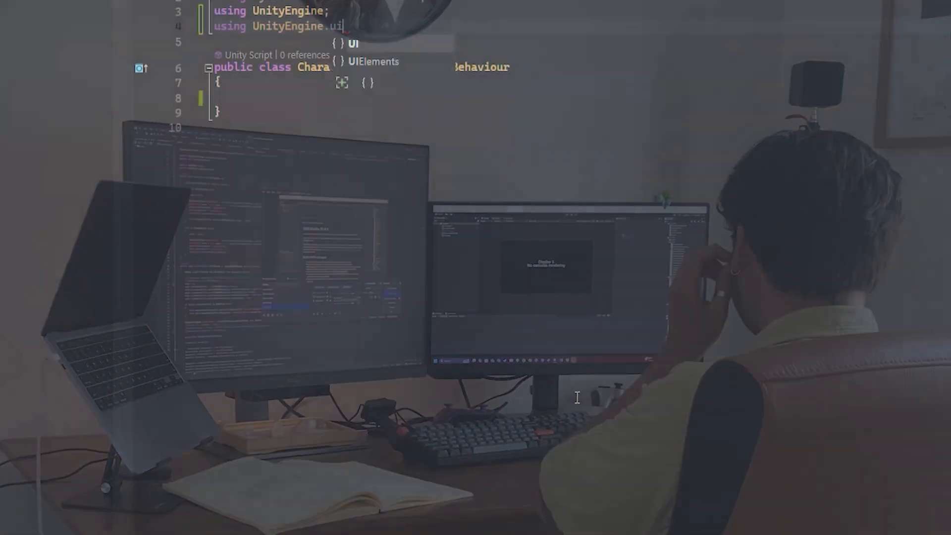
Finish the characterDescription code and return to the GameScene in the Unity Editor
{"action": "type", "text": "characterDescription"}
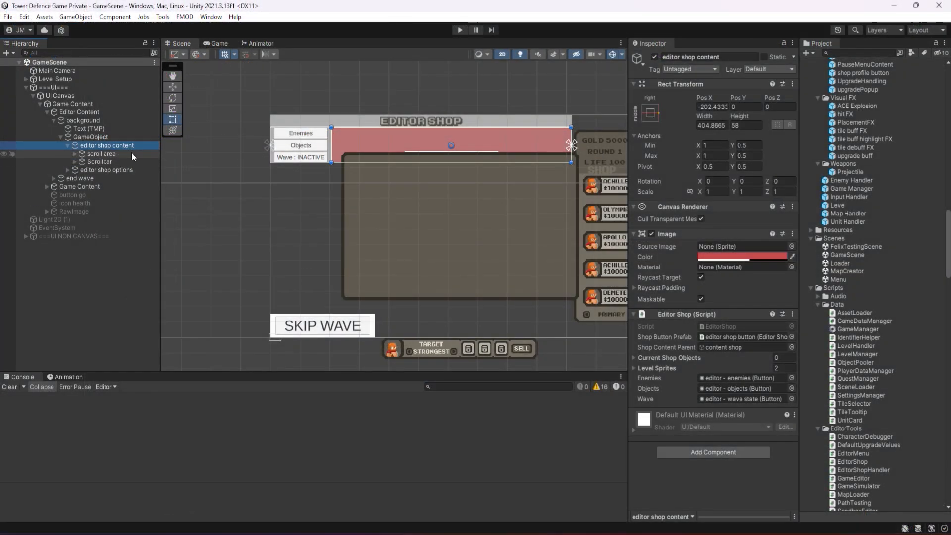
Enter Play mode so the character info panel shows Herc's stats
{"action": "left_click", "coordinate": [106, 169]}
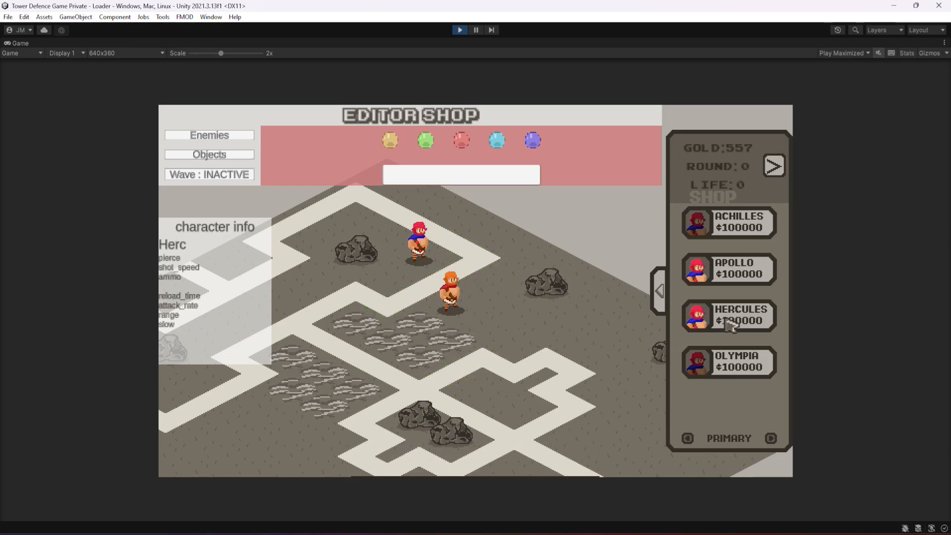
Cycle the shop through Support and Elemental heroes, then start the enemy wave
{"action": "left_click", "coordinate": [771, 439]}
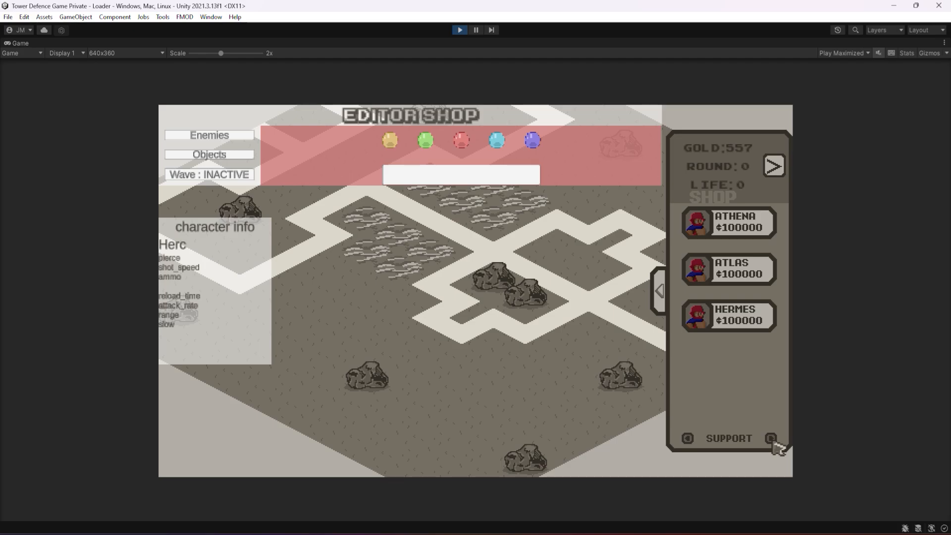
{"action": "left_click", "coordinate": [772, 437]}
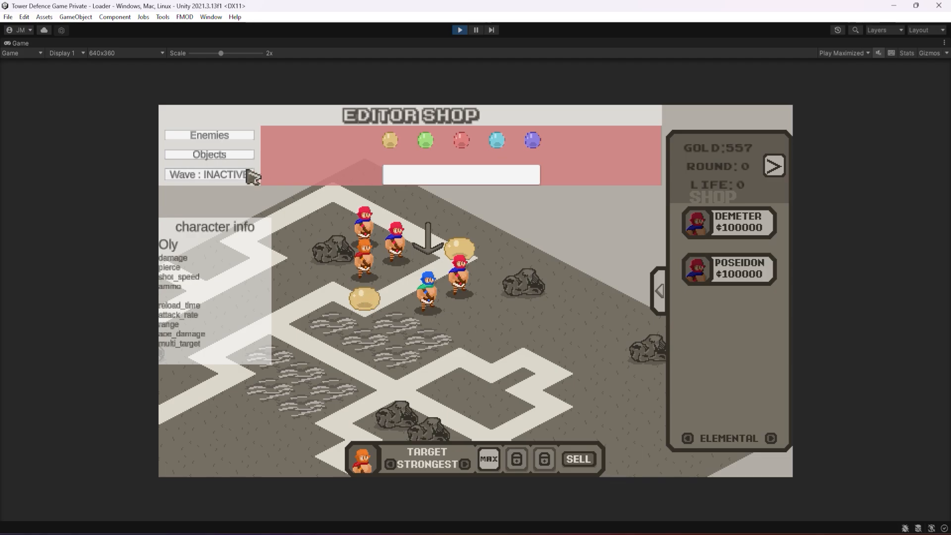
{"action": "left_click", "coordinate": [209, 174]}
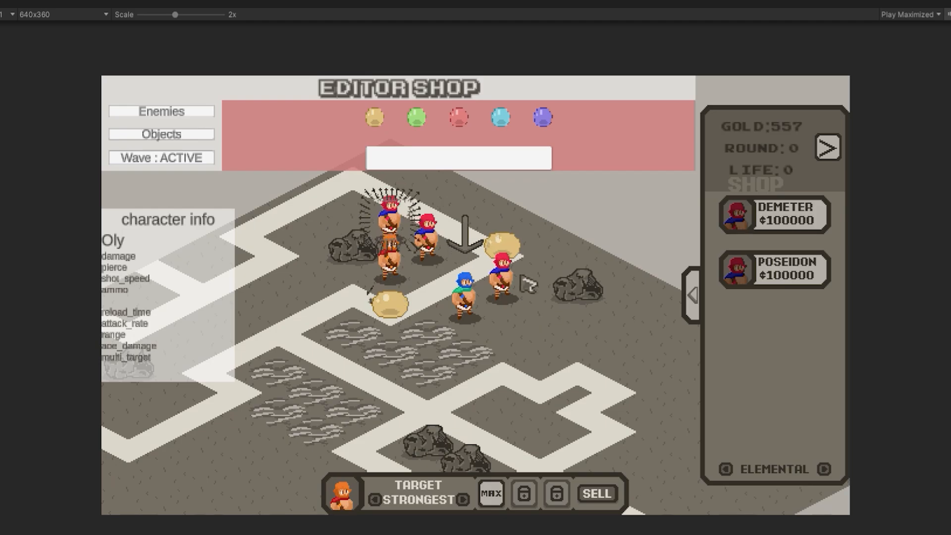
Exit Play mode and review the Demeter, Poseidon, Helios and Orpheus hero files in Units/Heroes
{"action": "left_click", "coordinate": [459, 29]}
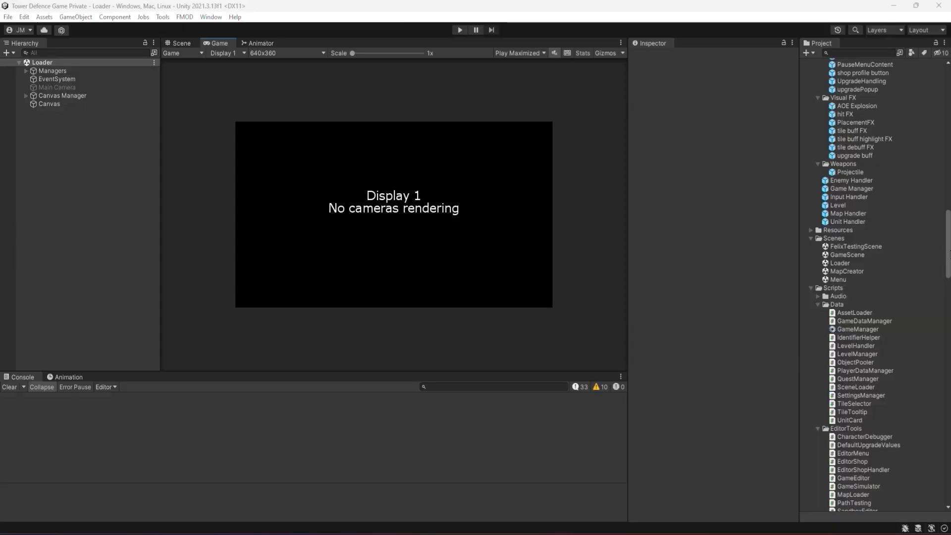
{"action": "scroll", "scroll_direction": "down", "scroll_amount": 3}
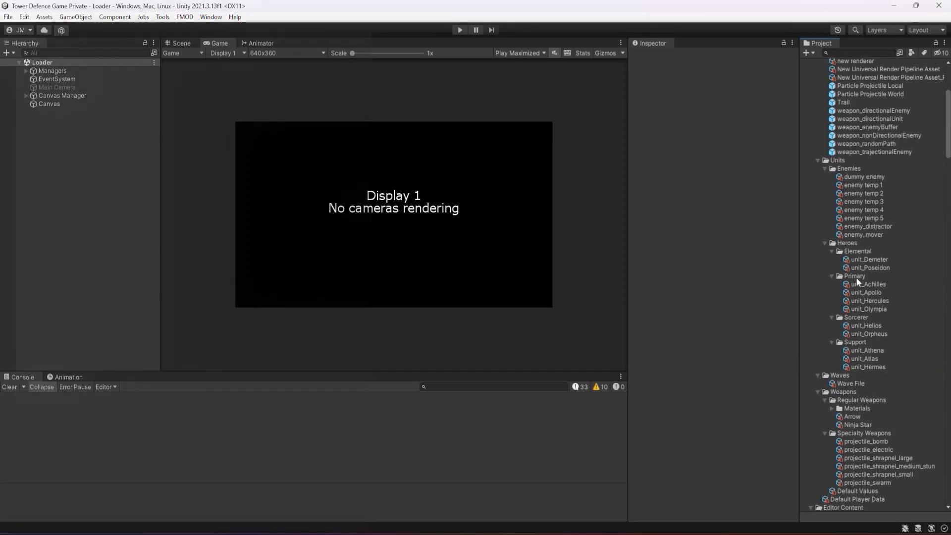
{"action": "left_click", "coordinate": [869, 259]}
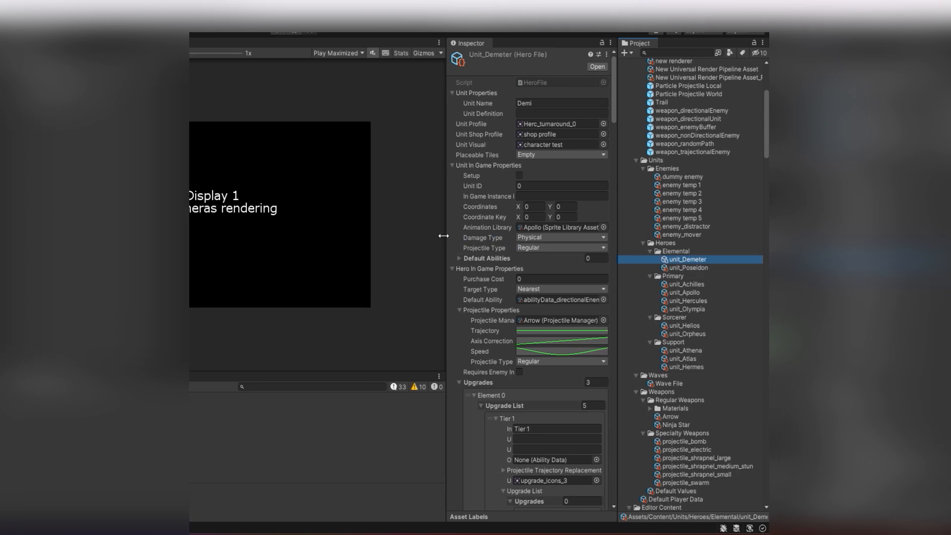
{"action": "left_click", "coordinate": [687, 267]}
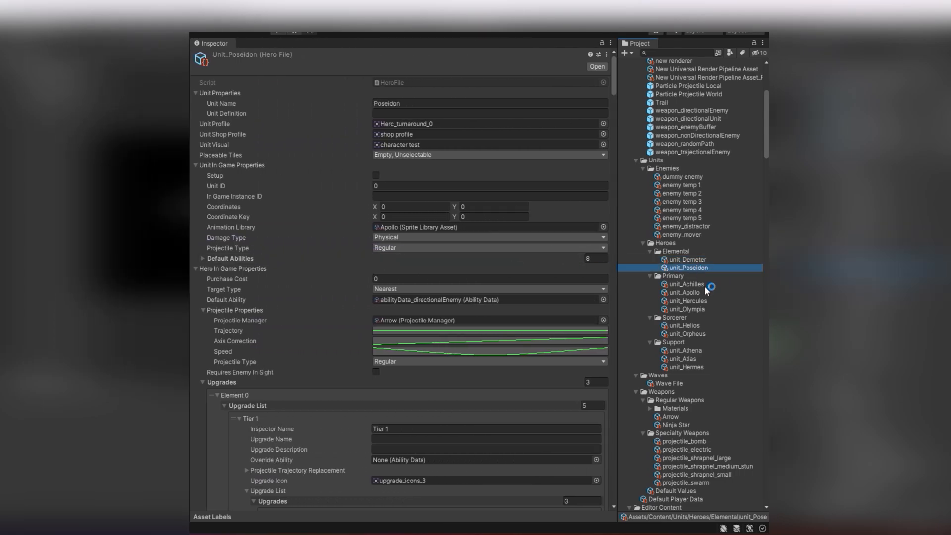
{"action": "left_click", "coordinate": [684, 326]}
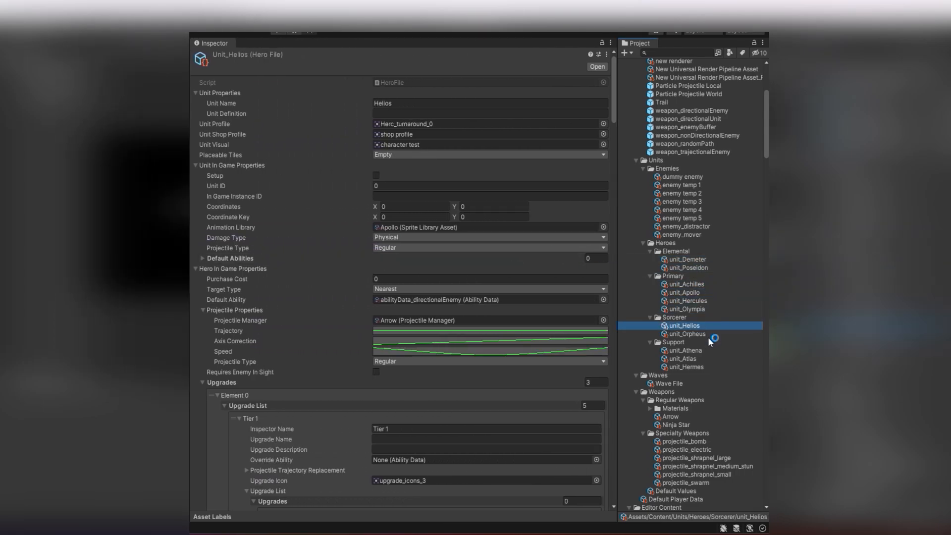
{"action": "left_click", "coordinate": [685, 366]}
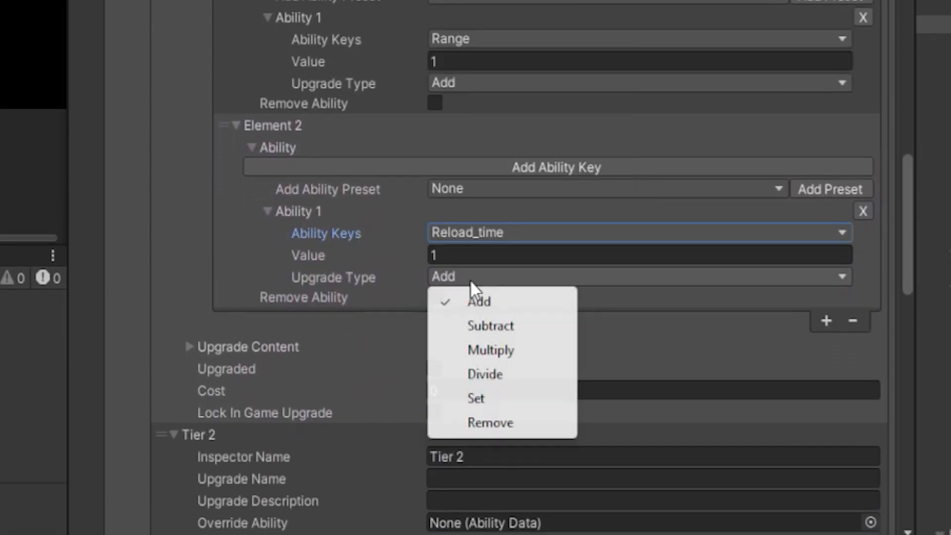
Set Element 2's Reload_time upgrade type to Multiply with value 0.8
{"action": "left_click", "coordinate": [490, 349]}
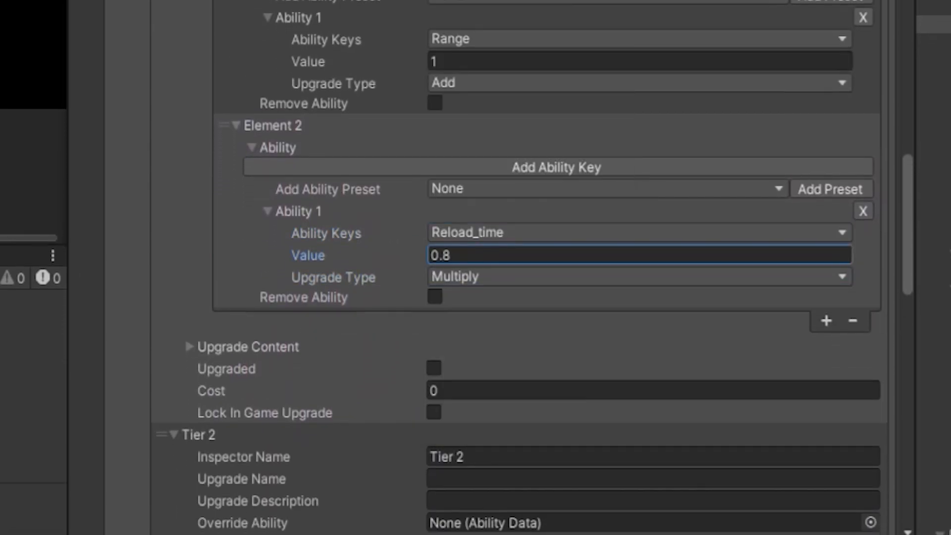